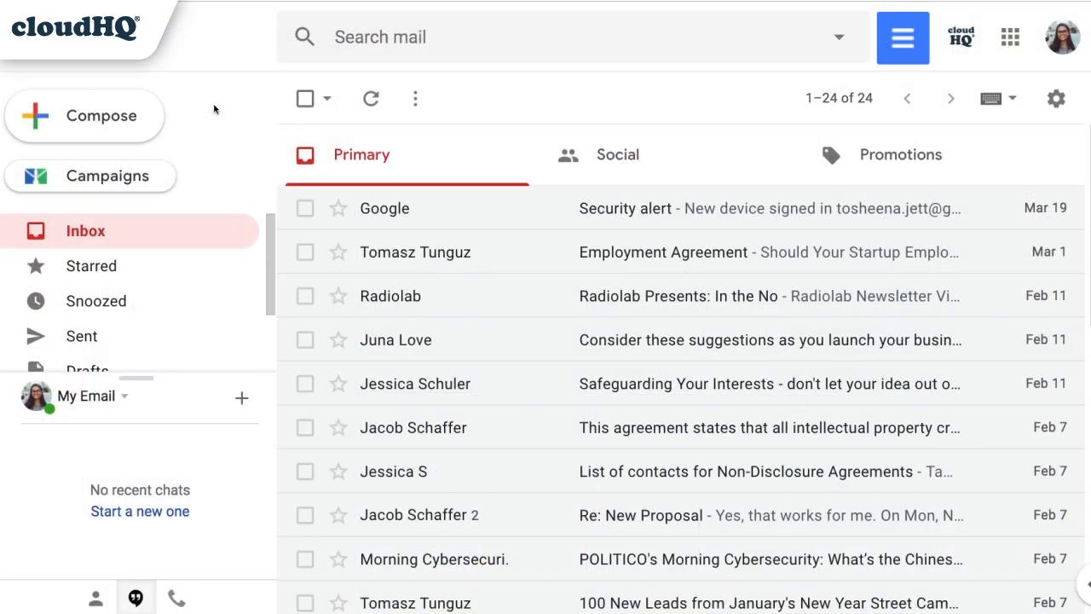
- Start a new mail merge campaign from the Gmail sidebar Campaigns button
click(110, 175)
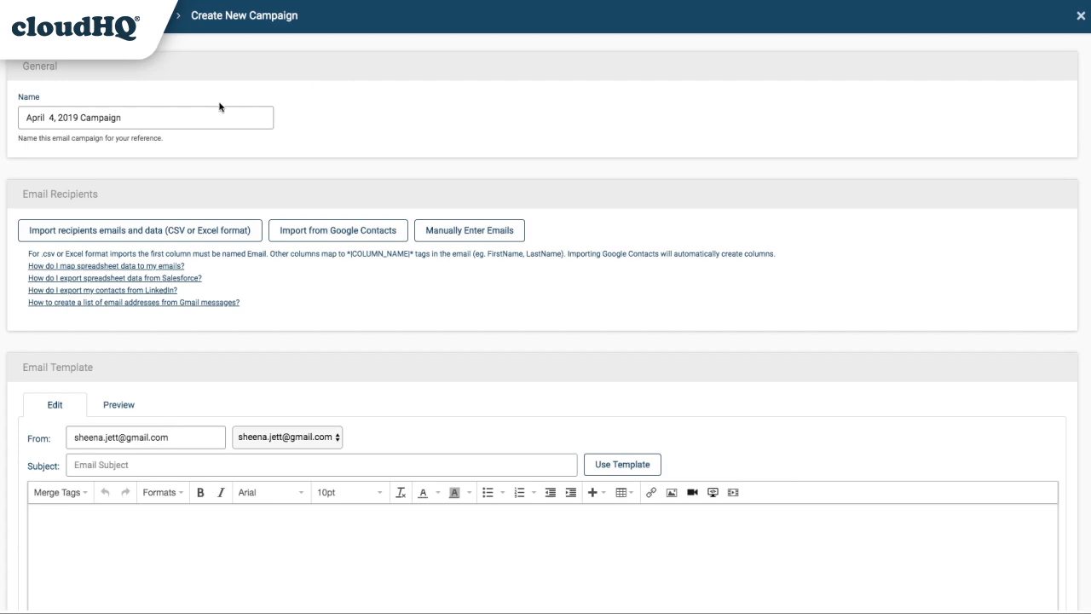
- Name the campaign 'End of School Summer Sale' and import recipients from a spreadsheet file
text(End of S)
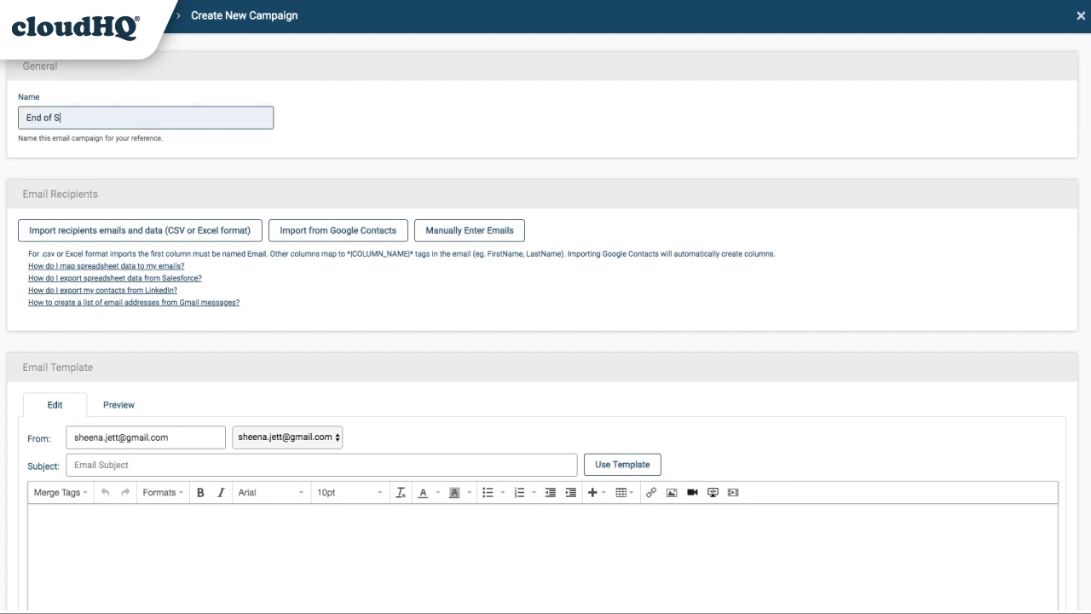
text(chool Summer Sale)
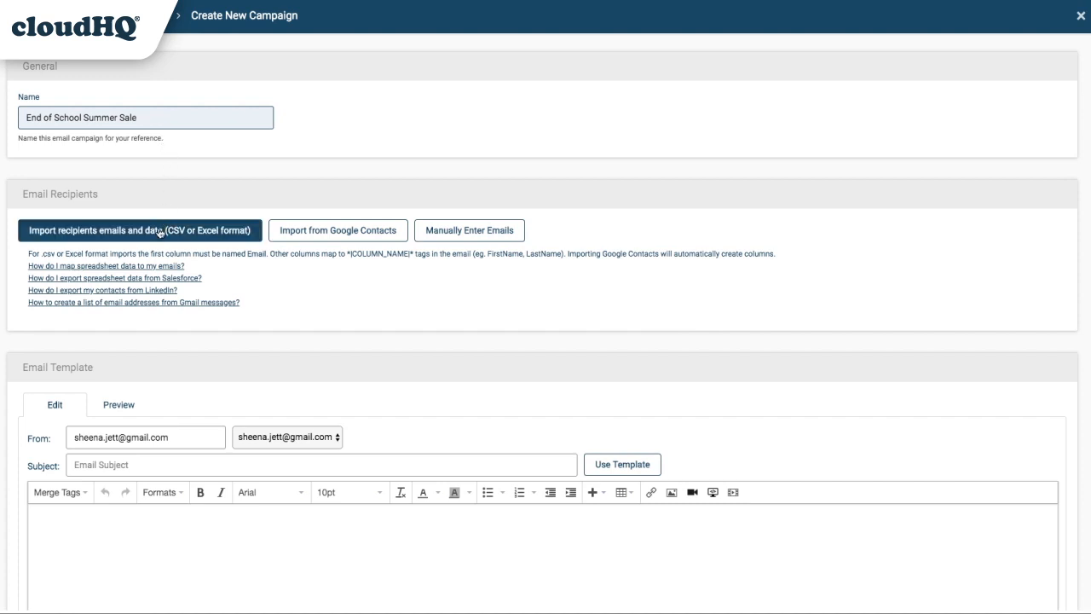
click(140, 230)
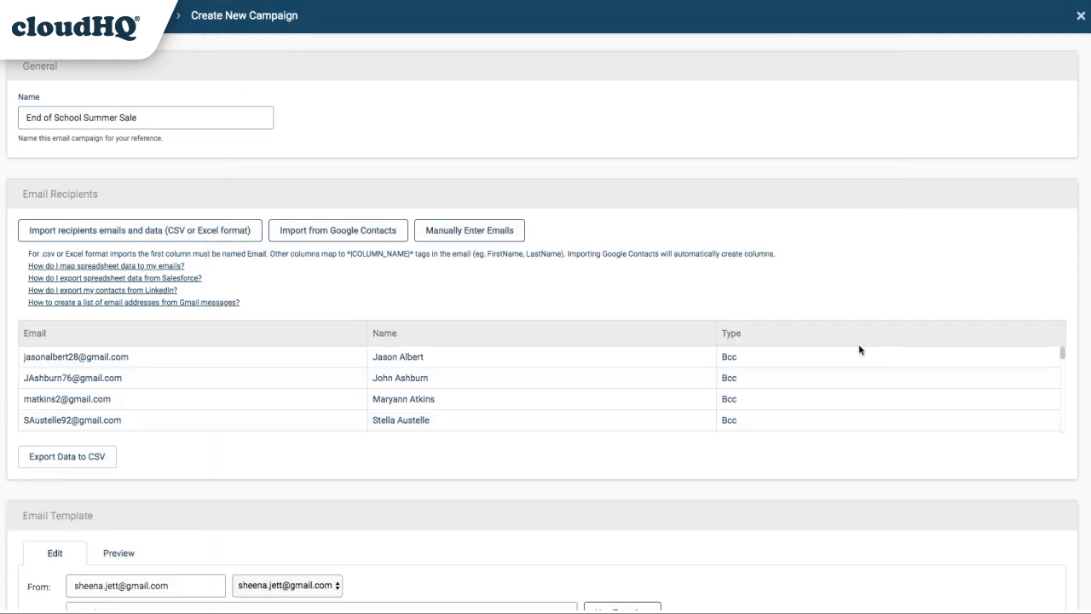
- Set the subject to 'Save 40% on all summer stuff if you click in 12 hours!'
scroll(down, 3)
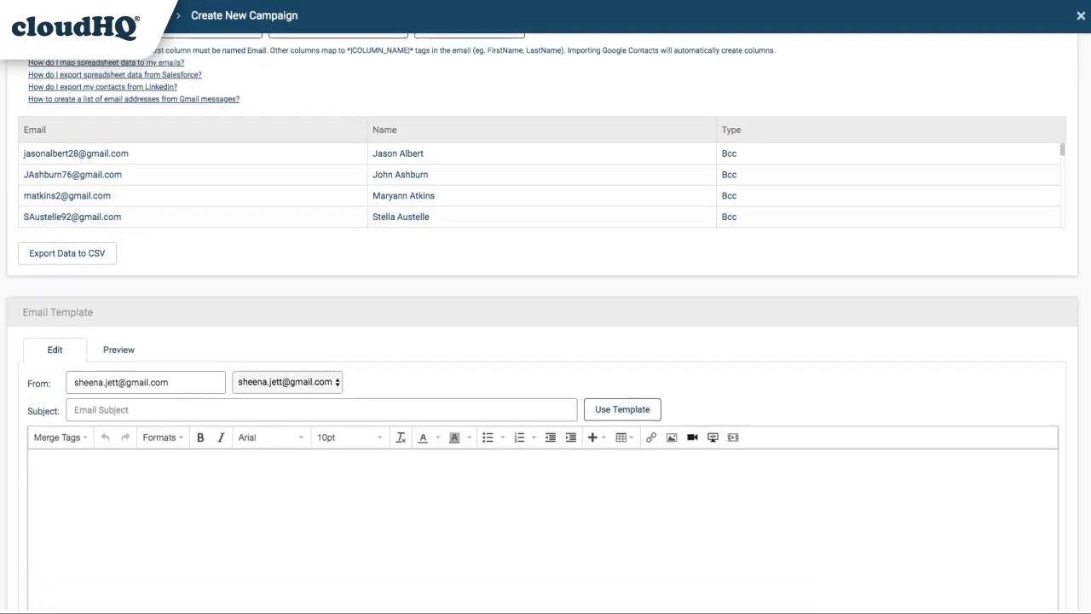
scroll(down, 3)
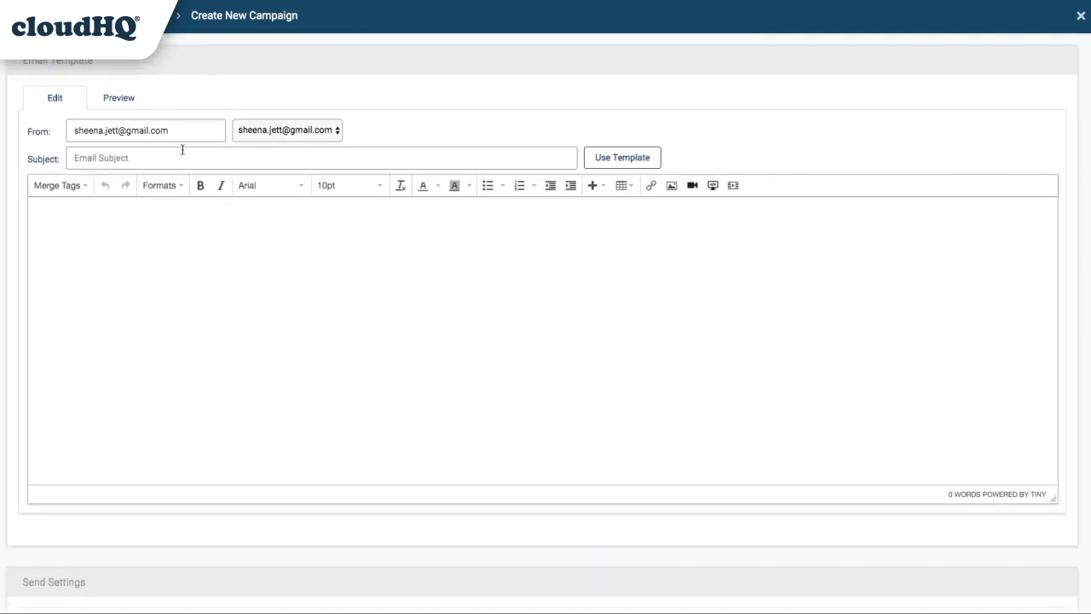
text(Save 40% on all summer stuff if you click in 12 hours!)
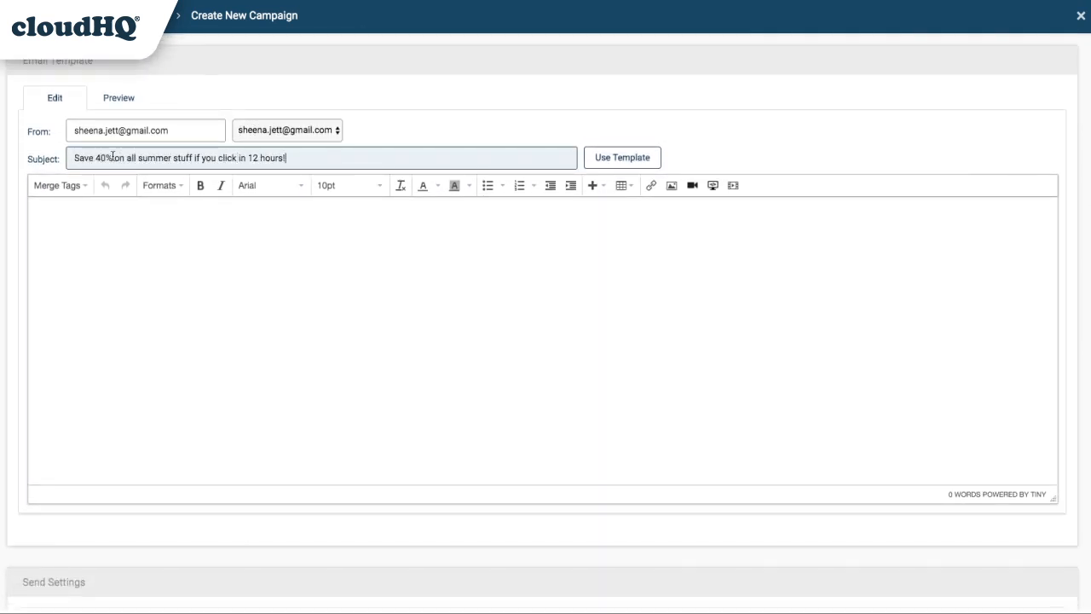
- Search the templates for 'summer' and apply the Summer Sale 3 template to the email body
click(621, 157)
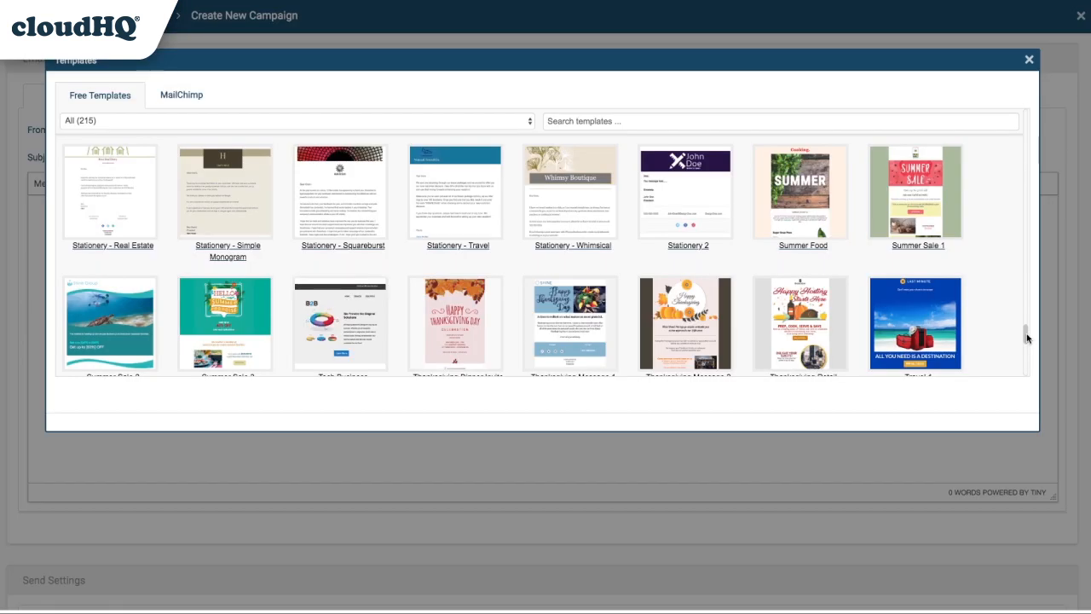
scroll(down, 3)
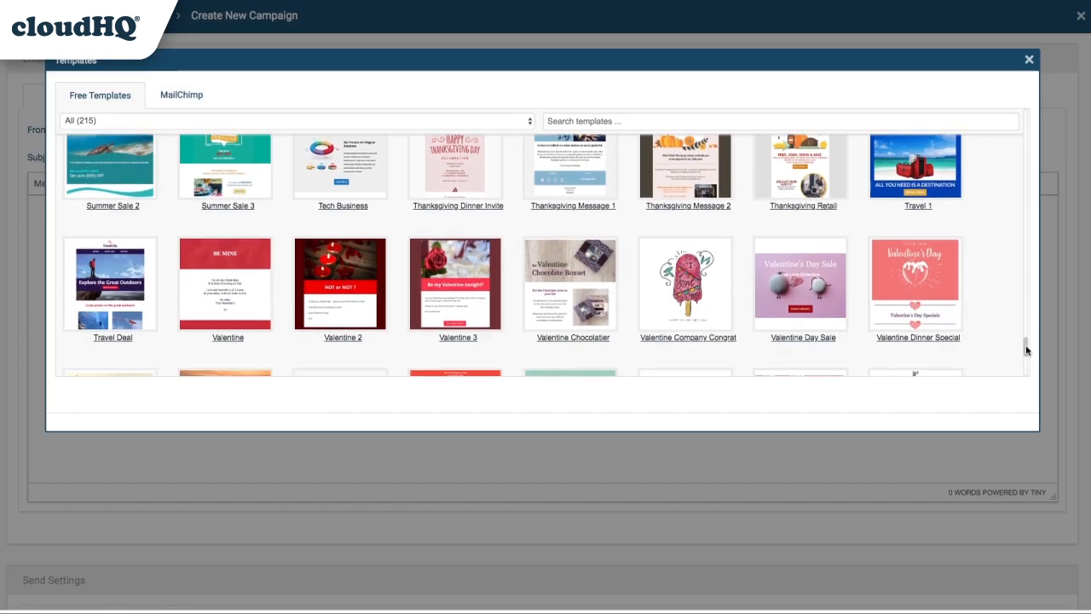
scroll(down, 3)
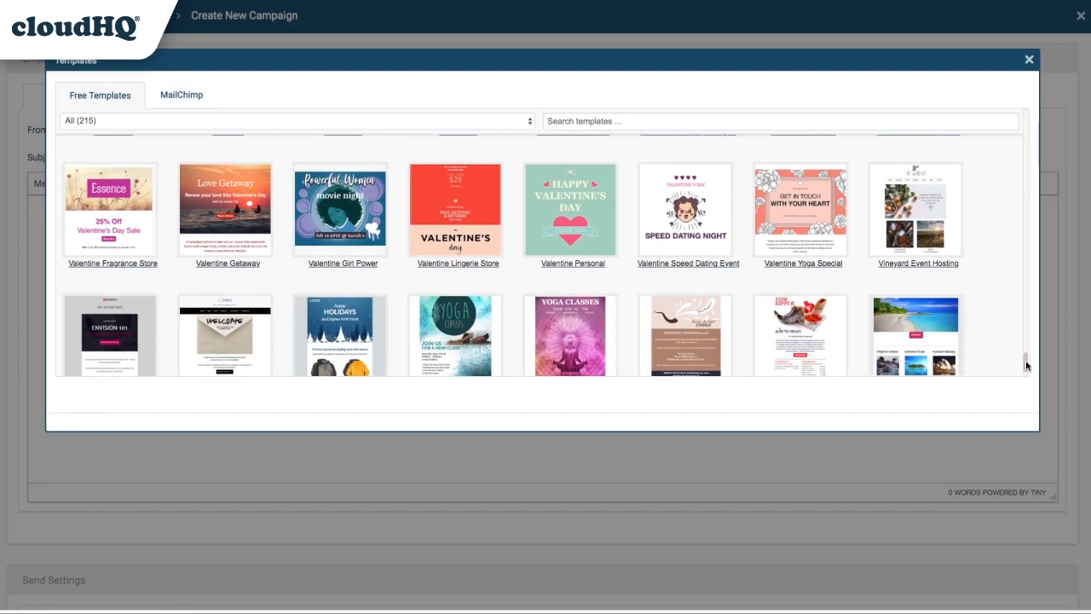
text(sum)
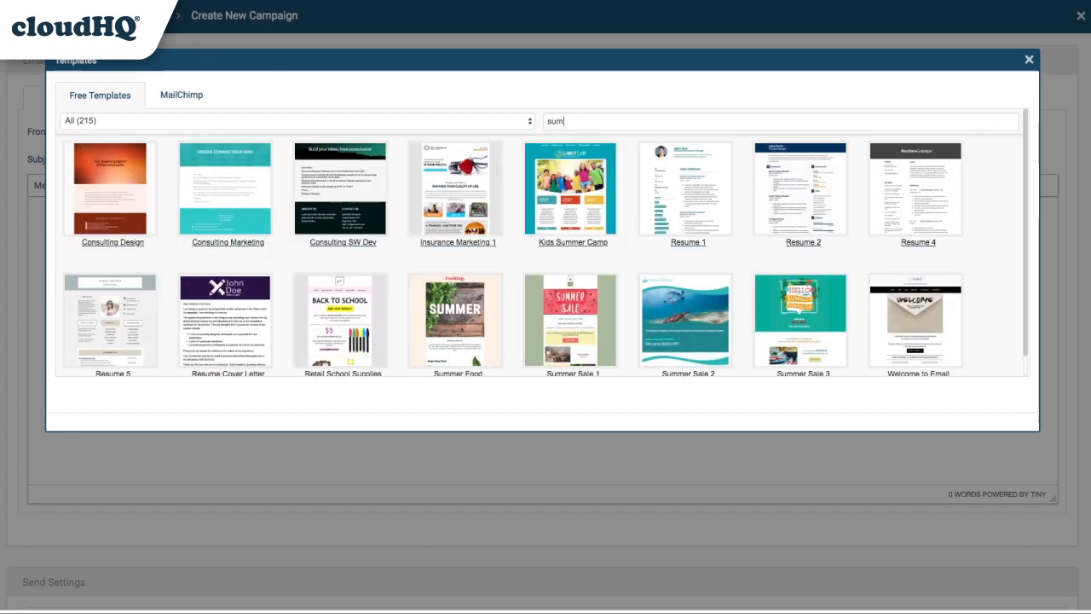
text(mer)
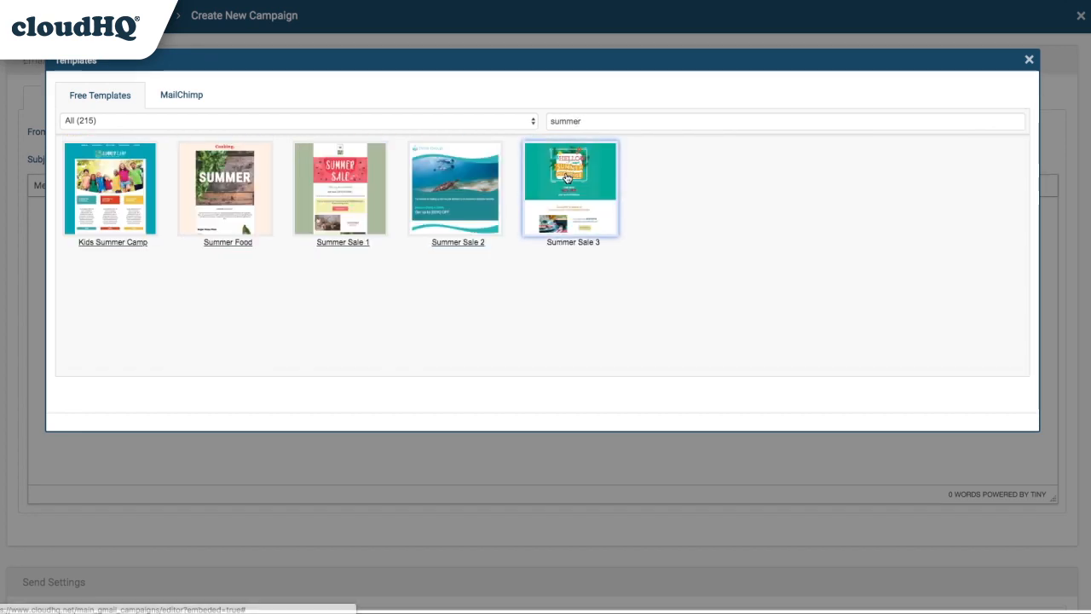
click(569, 188)
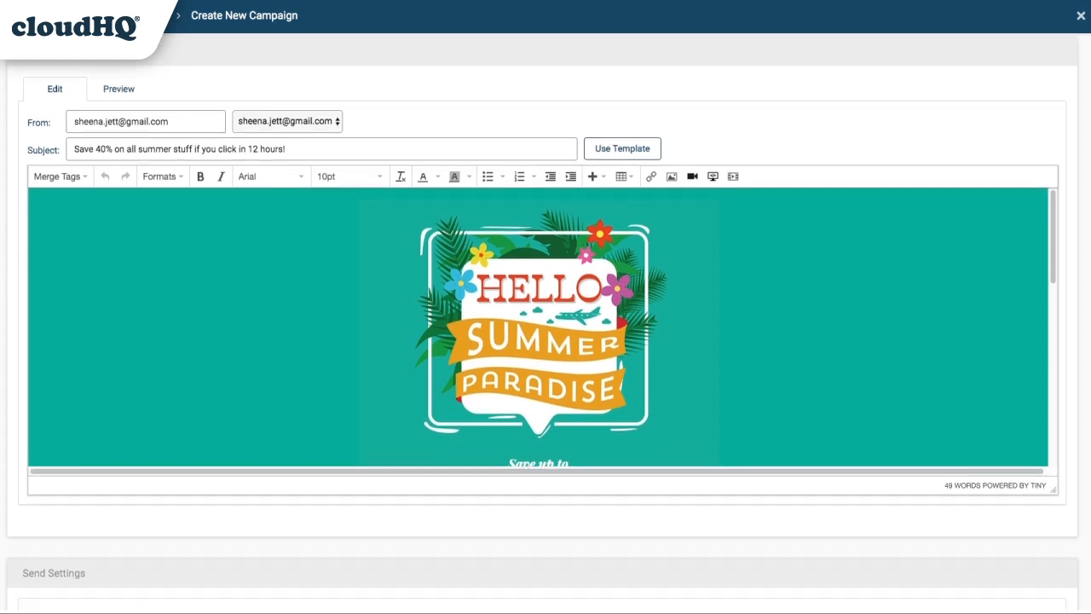
scroll(down, 3)
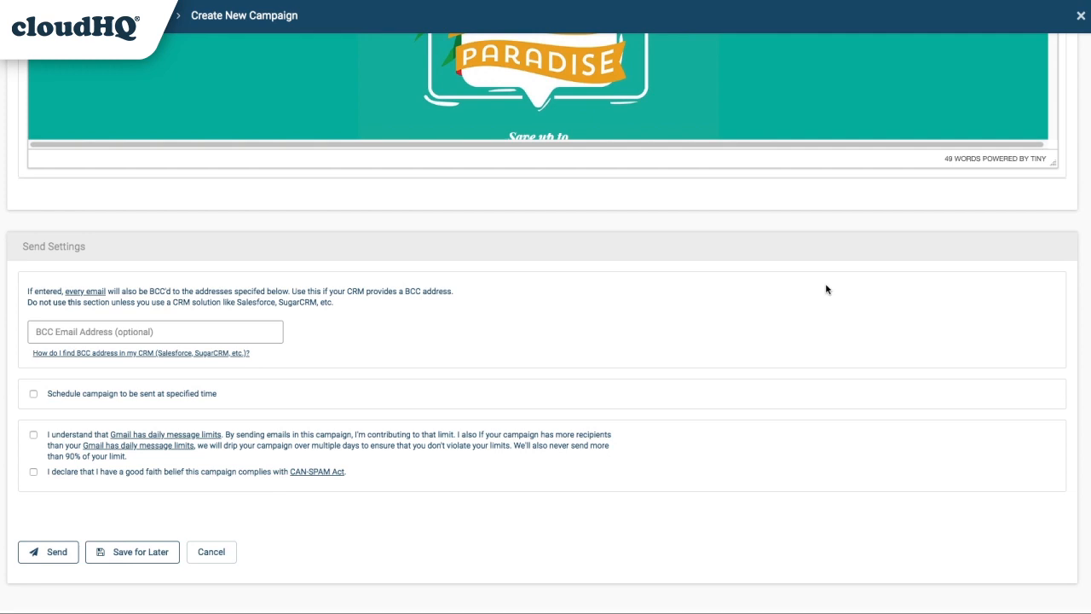
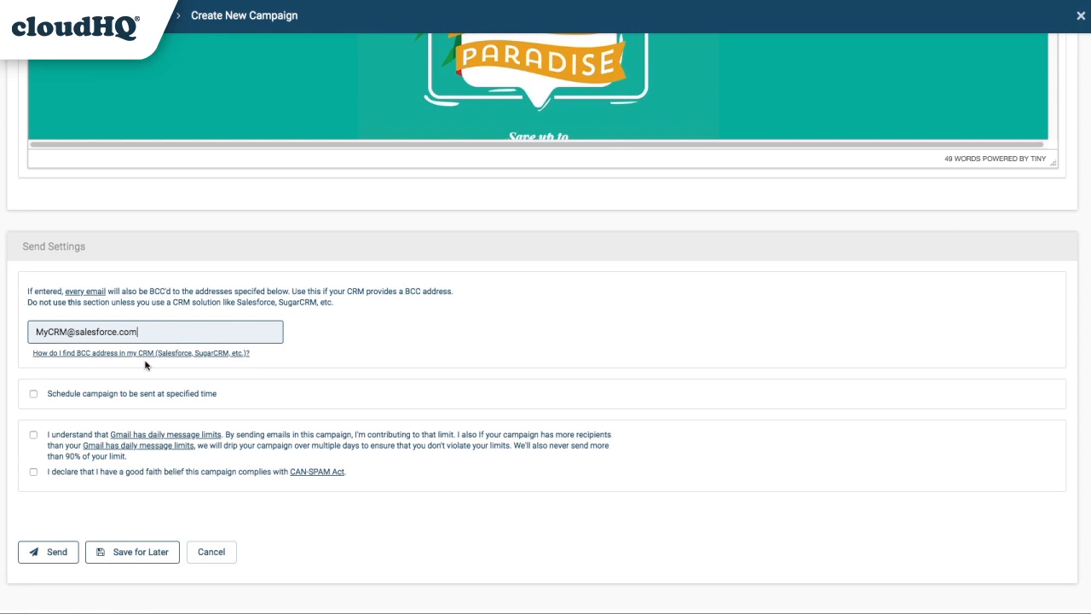
- Schedule sending for 06/24/2019 10:00 AM, accept both agreement boxes, and confirm Schedule
click(34, 393)
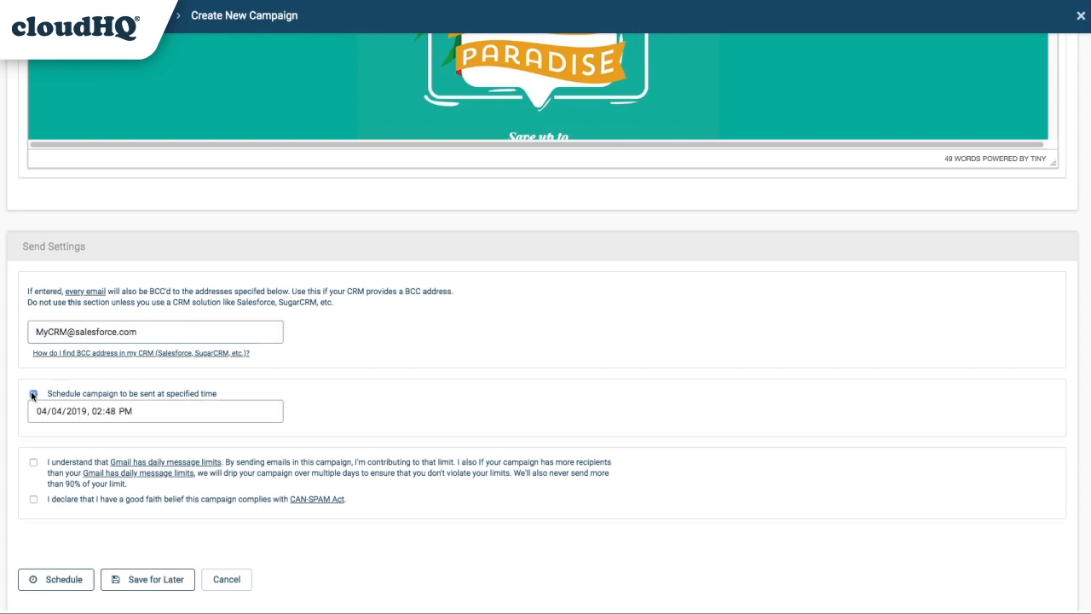
click(34, 392)
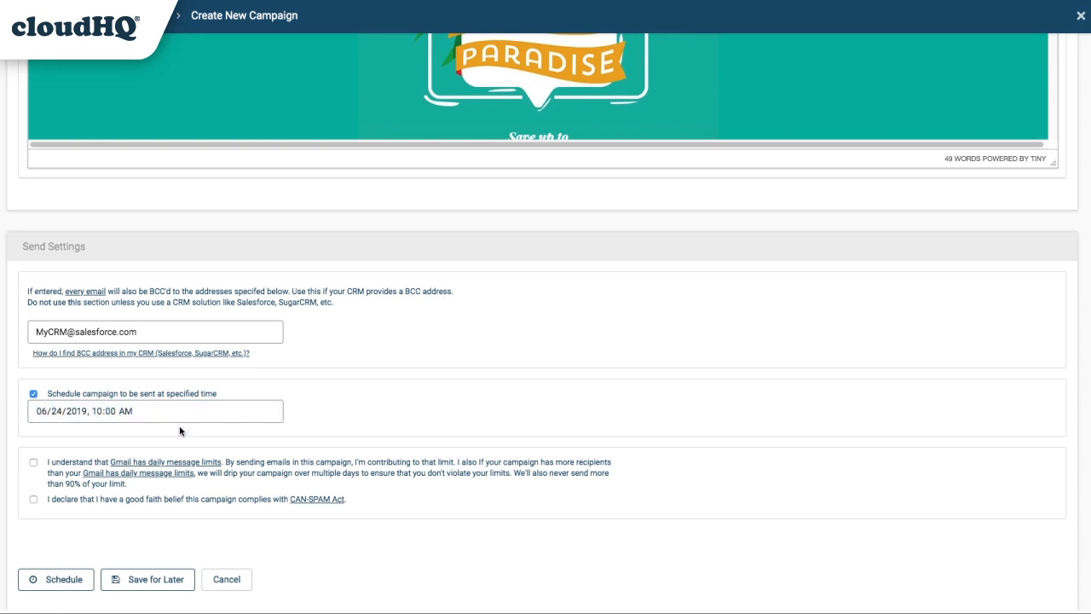
mouse_move(174, 429)
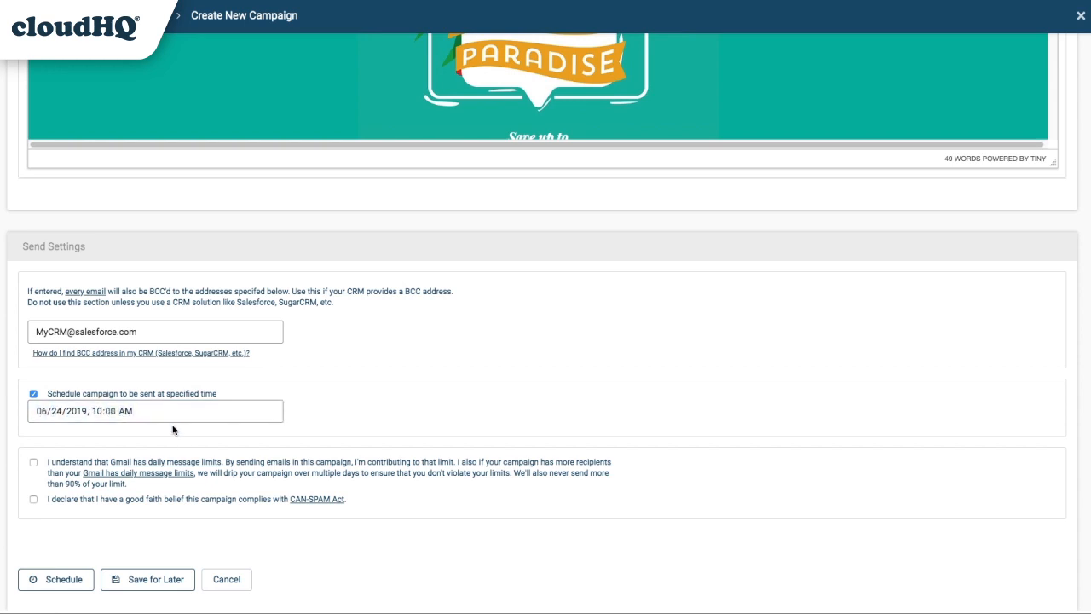
click(34, 461)
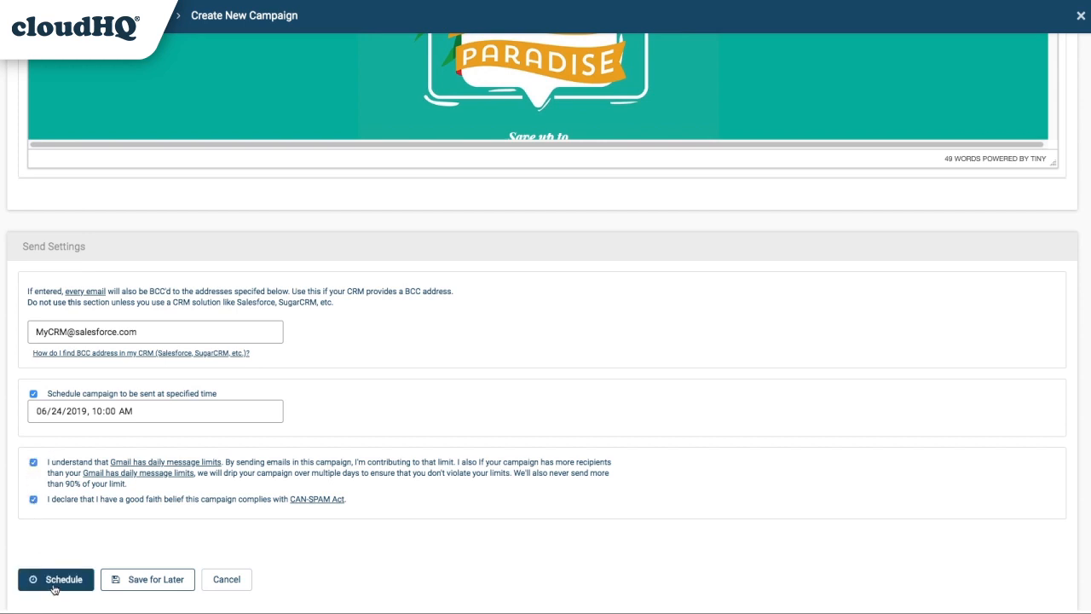
click(55, 580)
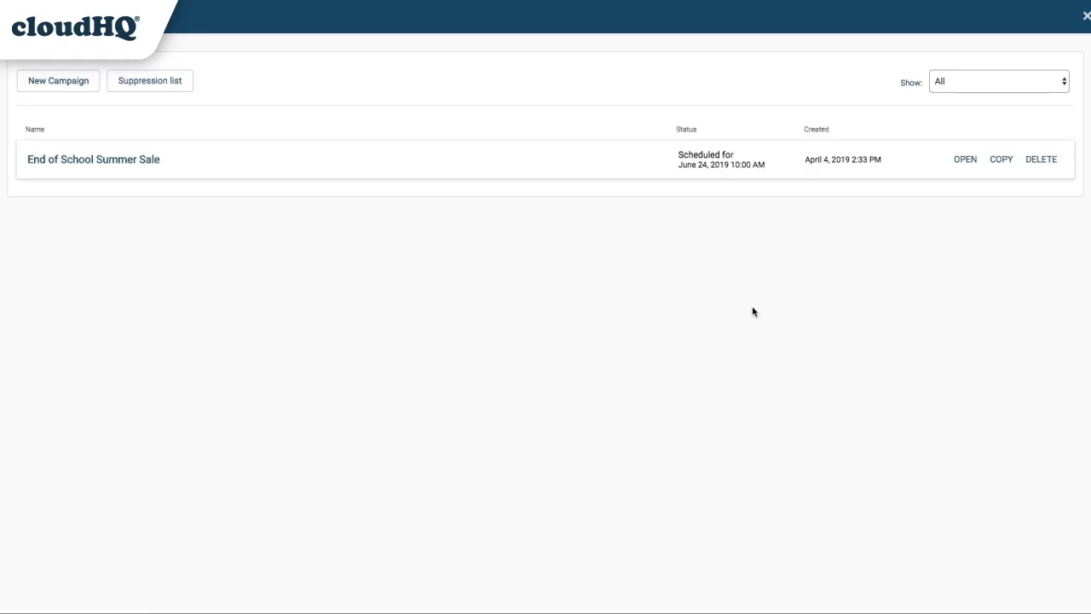